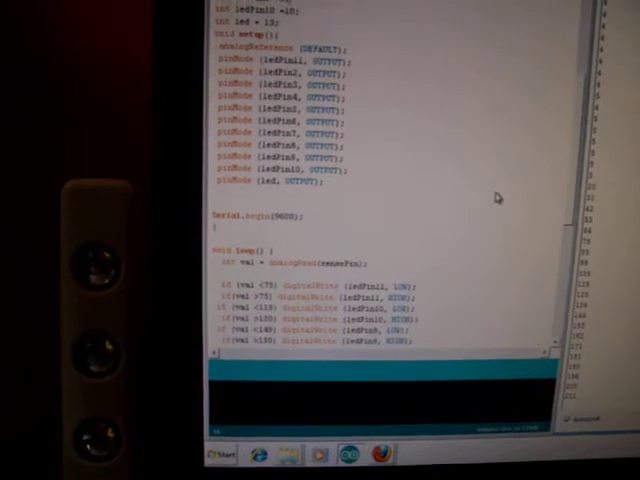
scroll(down, 3)
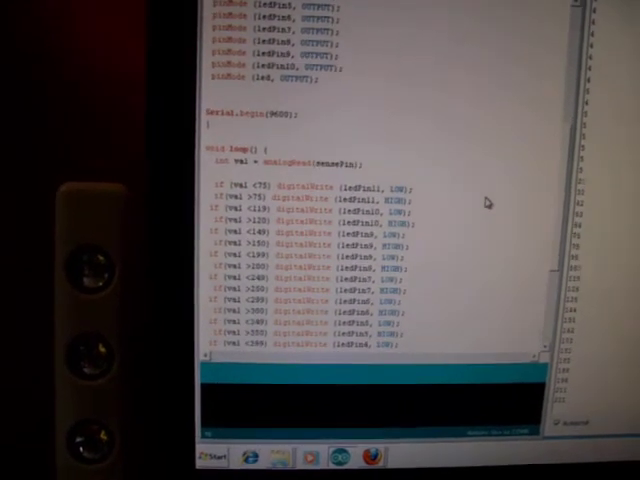
scroll(down, 3)
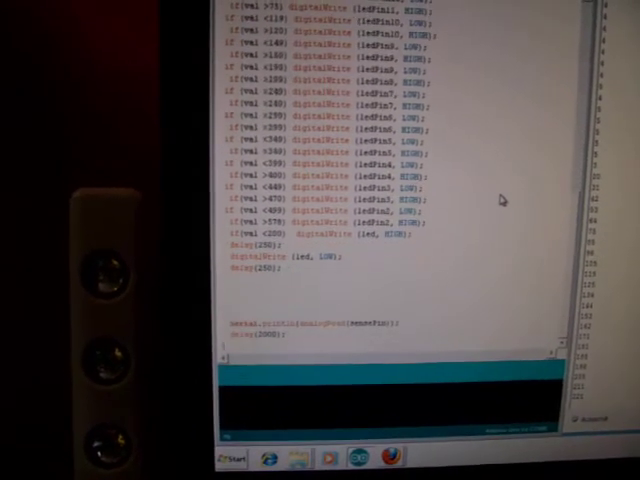